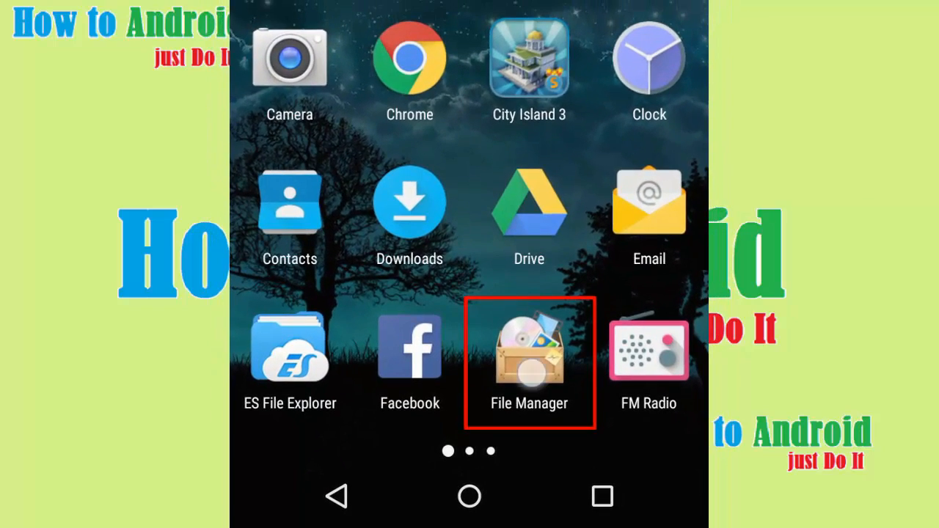
Launch File Manager and return to its Home list of Phone storage and SD card.
click(529, 350)
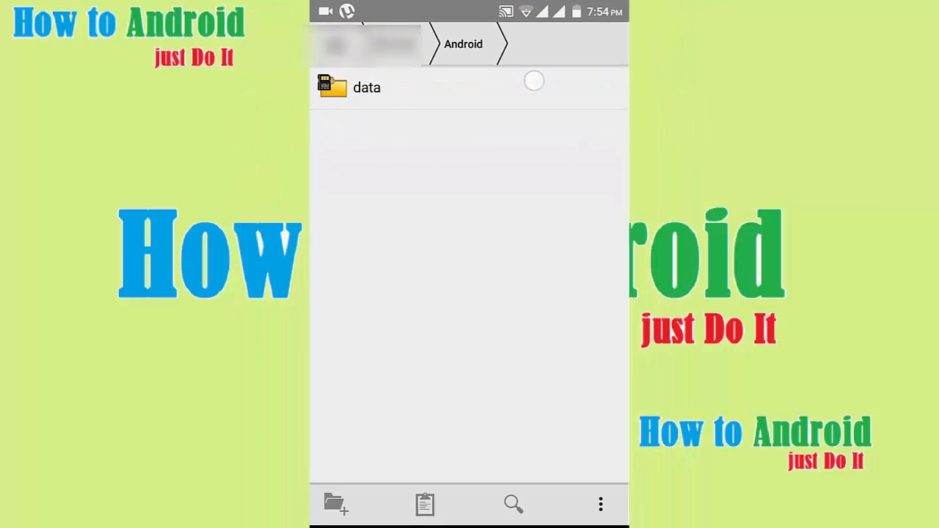
click(367, 89)
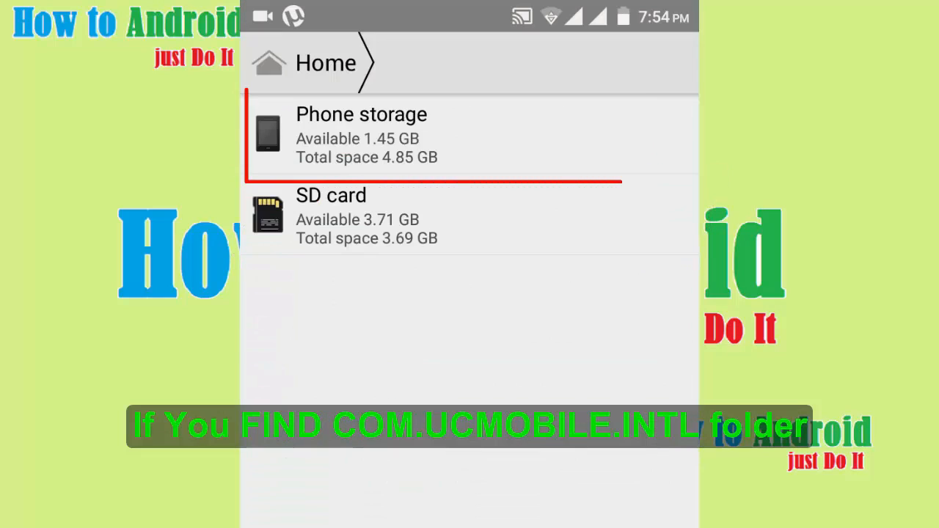
Browse Phone storage > Android > data, select com.UCMobile.intl, then switch to the SD card.
click(470, 135)
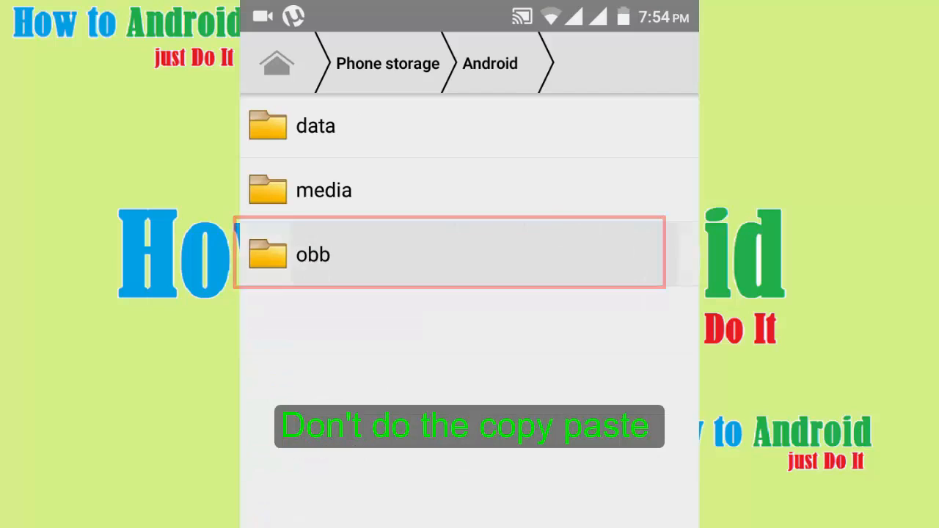
click(315, 127)
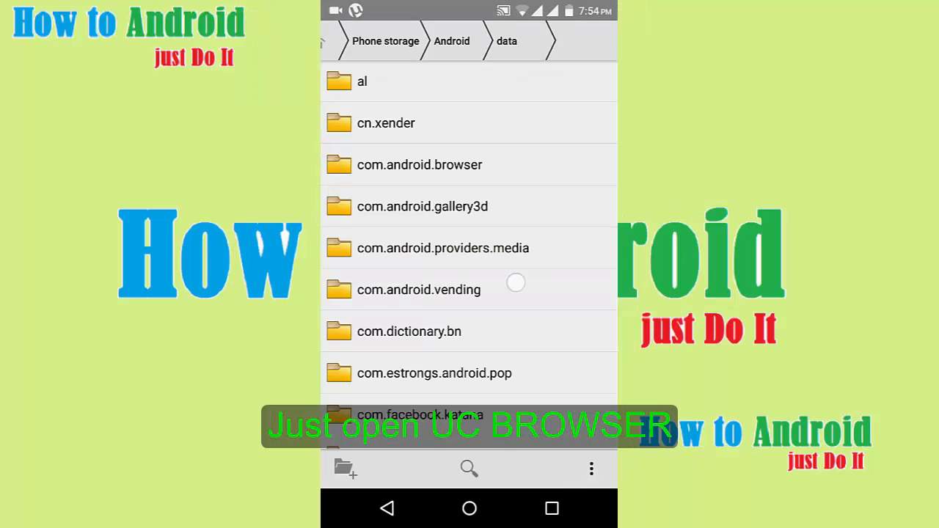
scroll(down, 3)
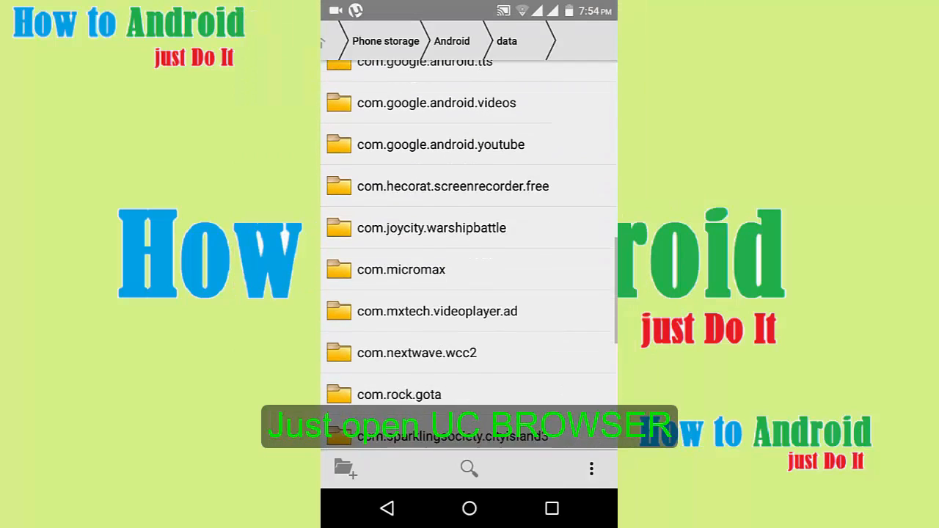
scroll(down, 3)
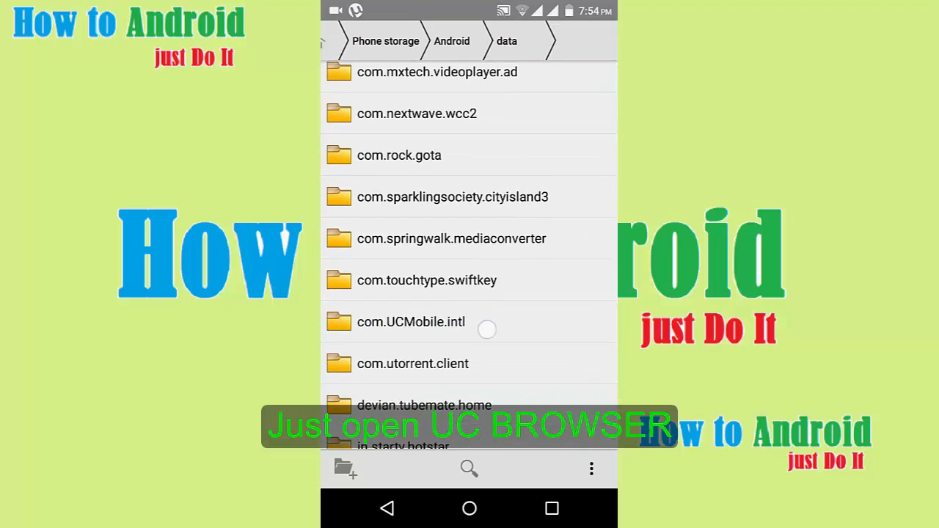
double_click(411, 322)
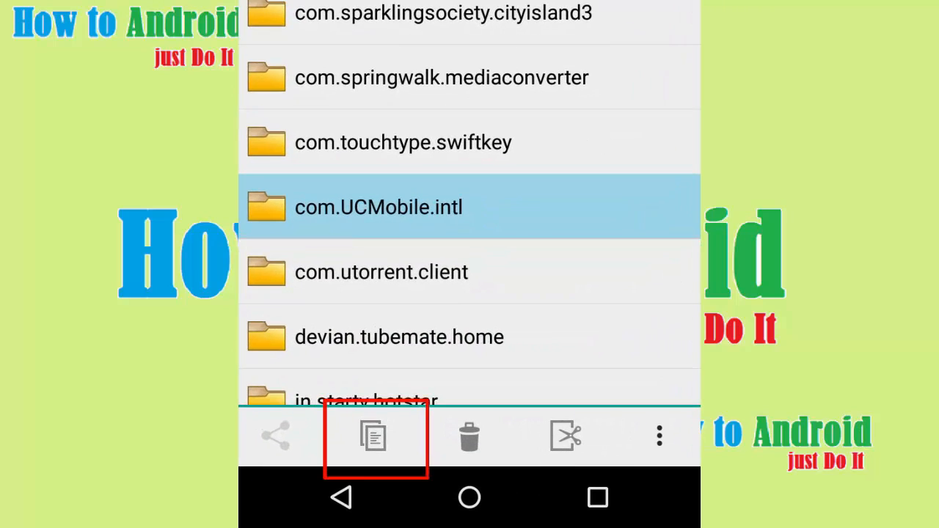
click(376, 436)
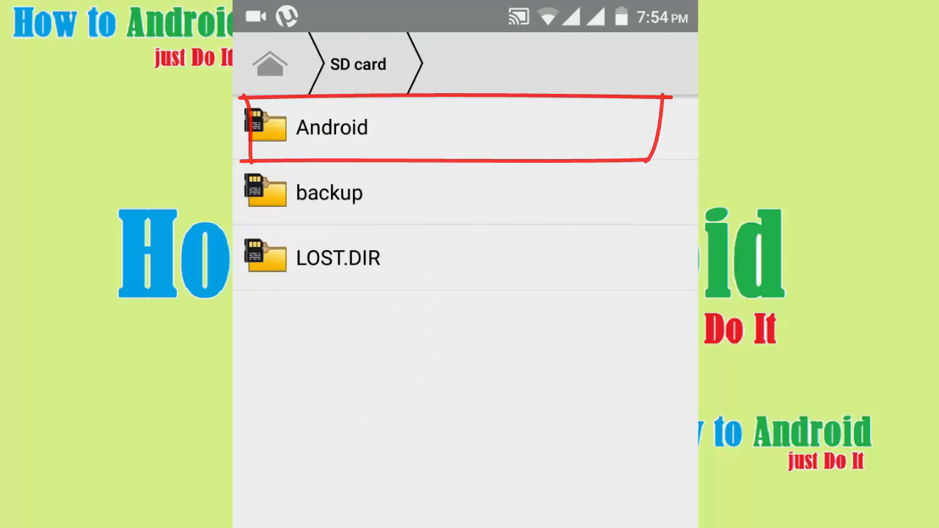
View the SD card's Android folder, then leave for the phone's home screen.
click(332, 126)
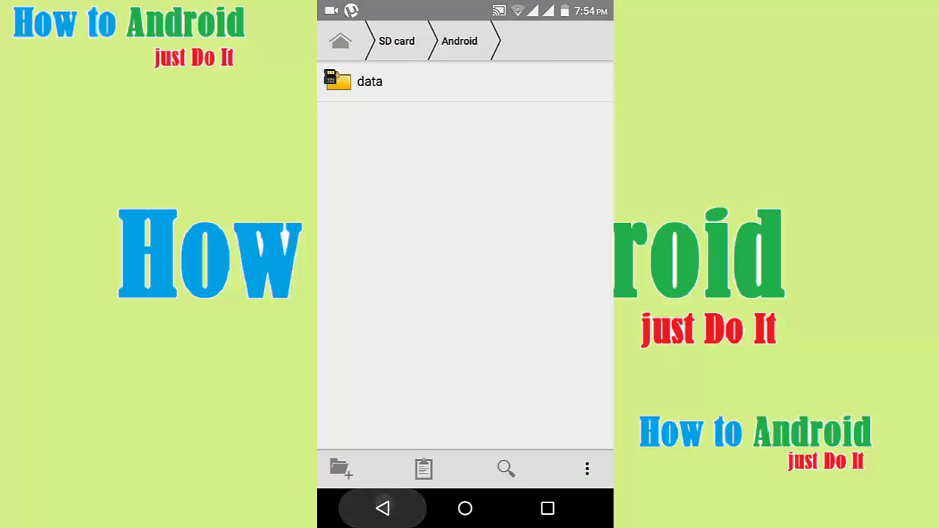
click(464, 508)
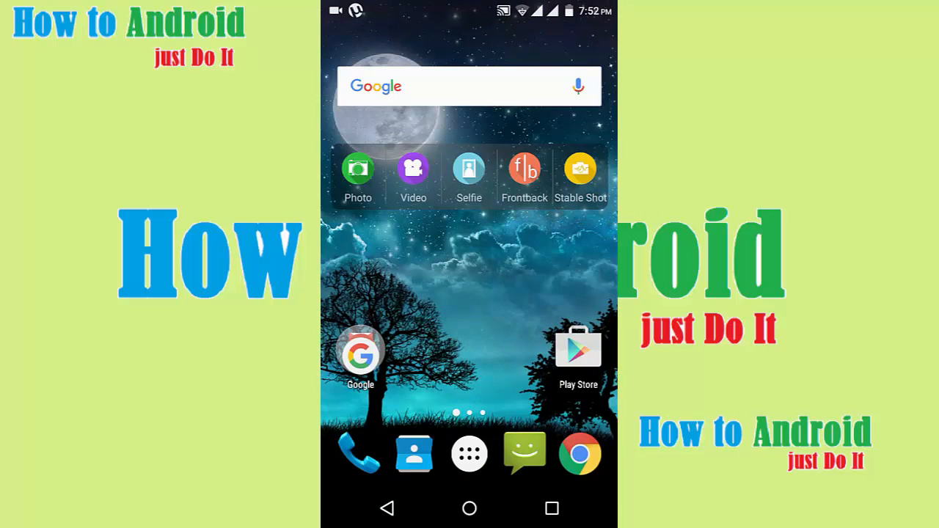
Launch UC Browser from the app drawer and show its Downloads list via the menu.
click(470, 452)
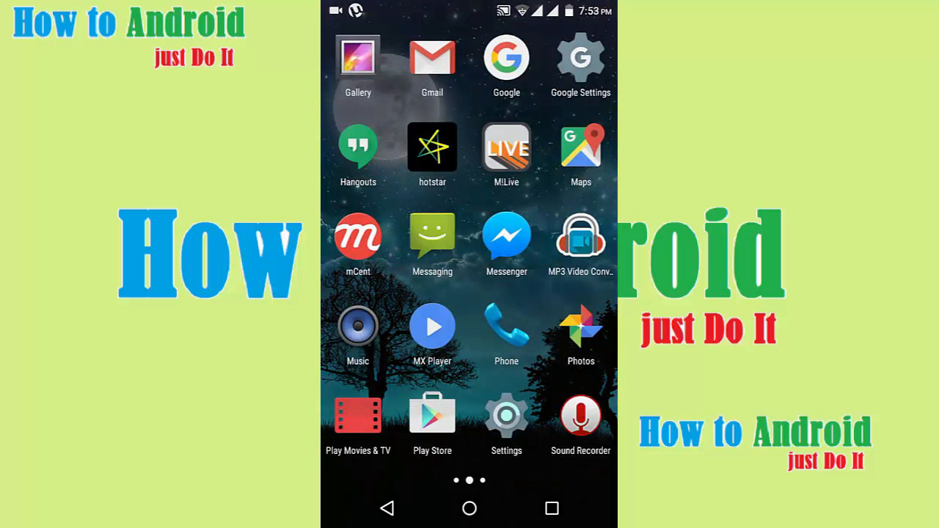
scroll(left, 3)
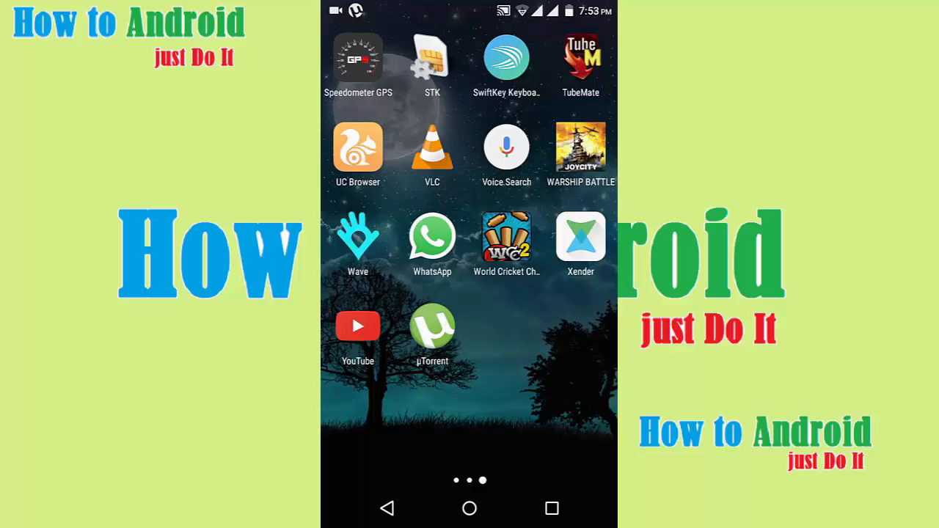
click(358, 147)
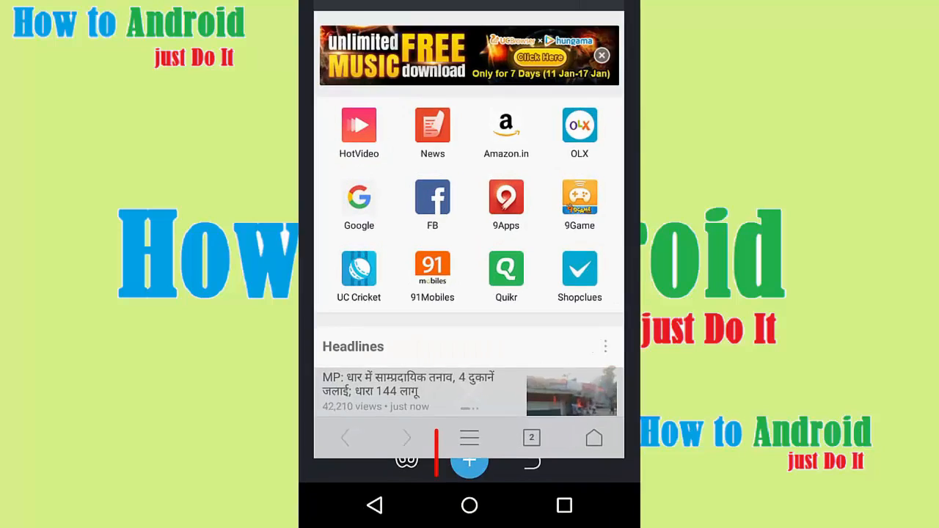
click(469, 437)
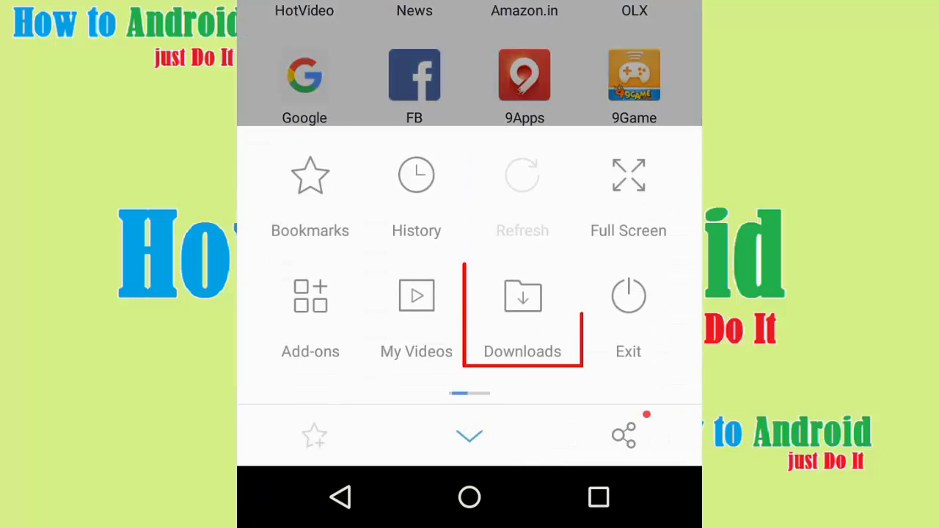
click(470, 434)
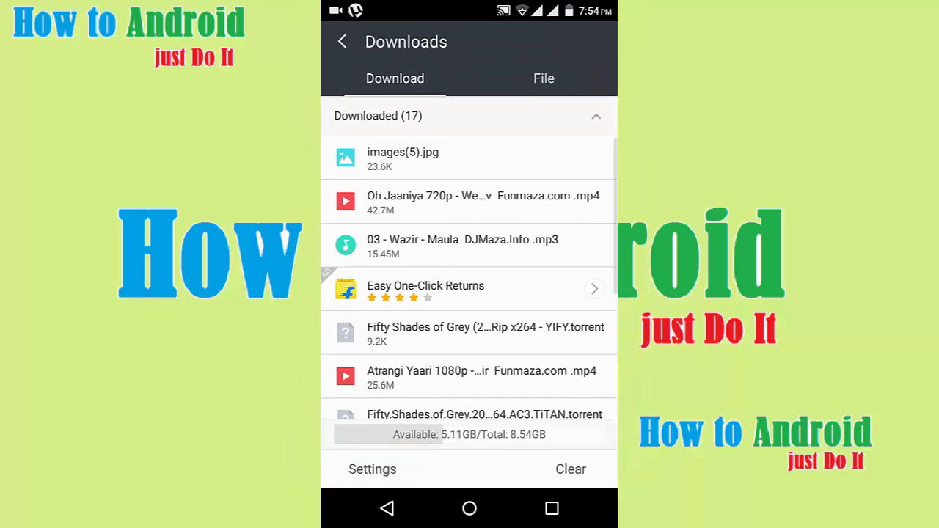
Set the Default Path to sdcard1 > Android > data > com.UCMobile.intl > files and confirm.
click(372, 470)
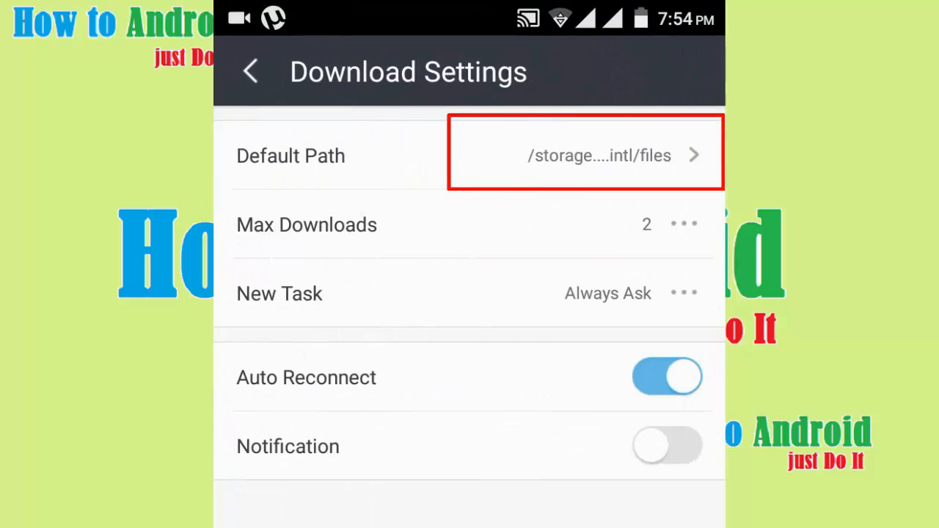
click(585, 155)
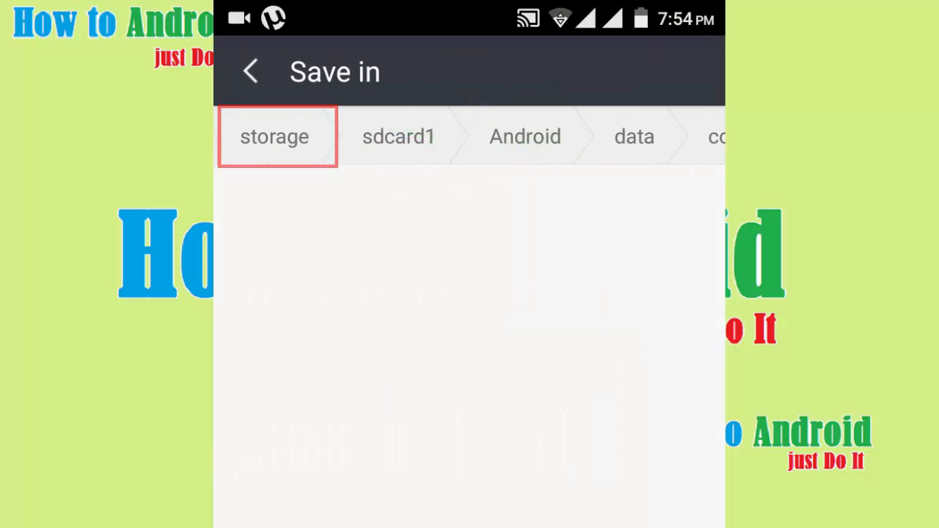
click(274, 137)
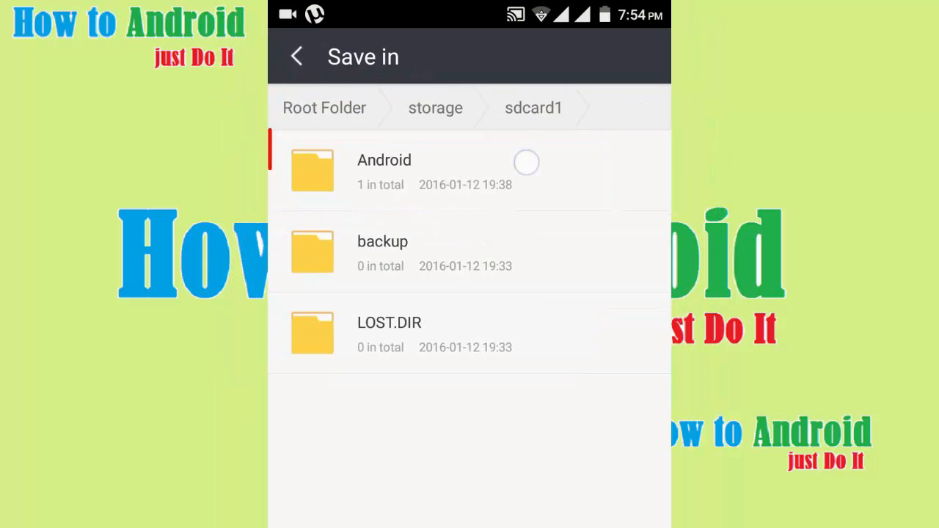
click(384, 160)
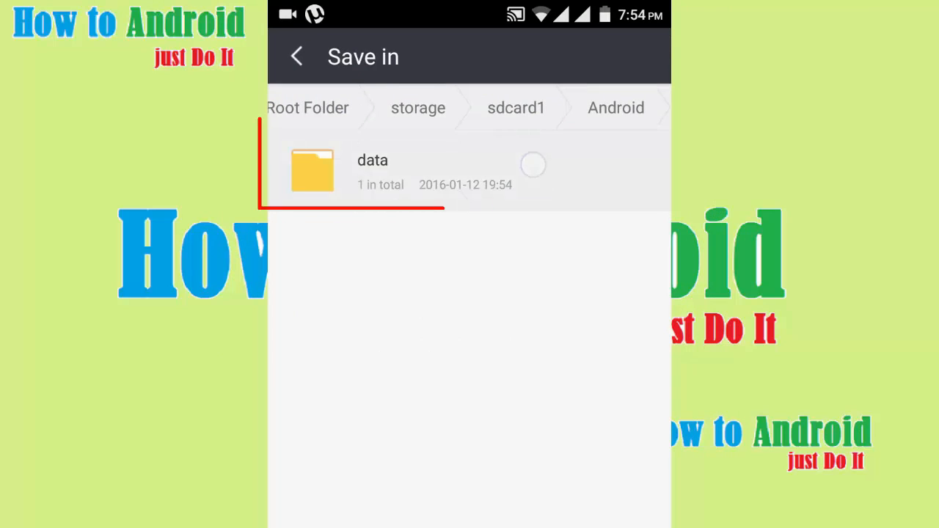
click(373, 160)
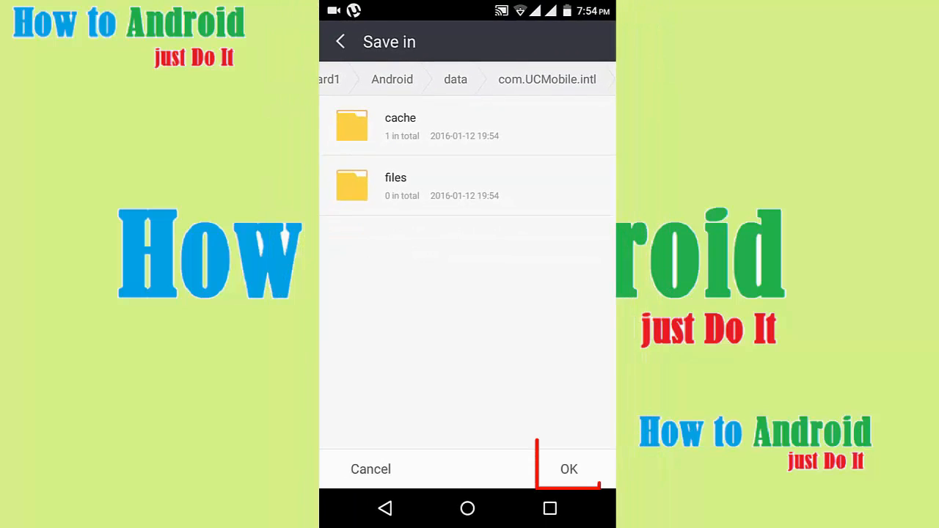
click(397, 185)
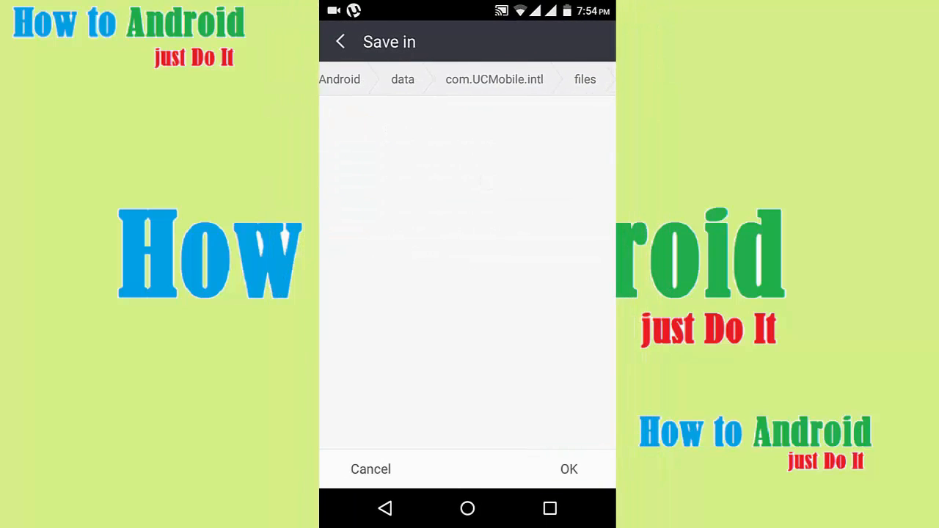
click(341, 42)
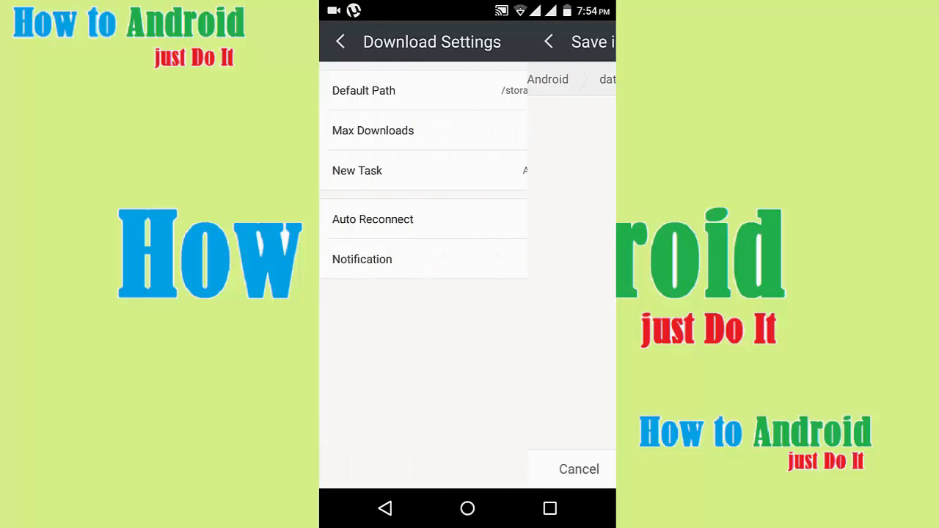
click(578, 470)
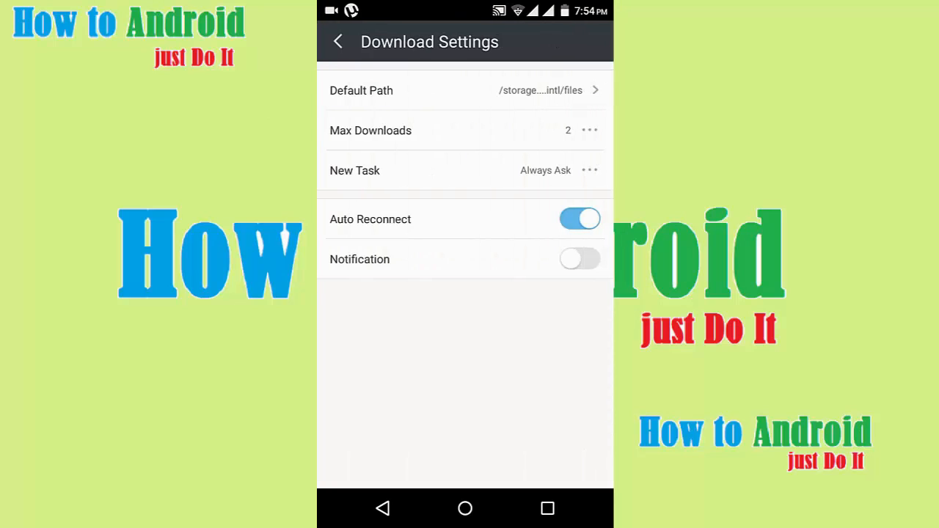
Leave settings and download the savefrom.net funny baby video as MP4 360p.
click(338, 41)
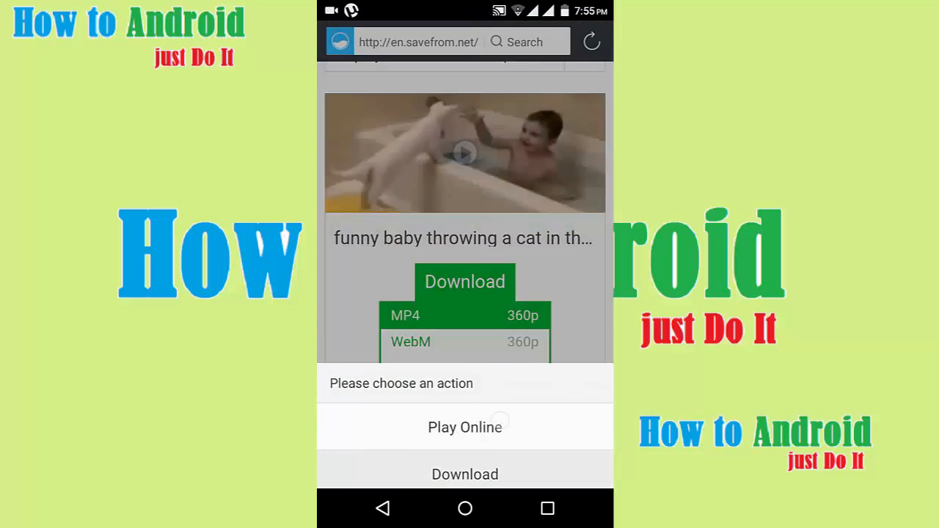
click(464, 474)
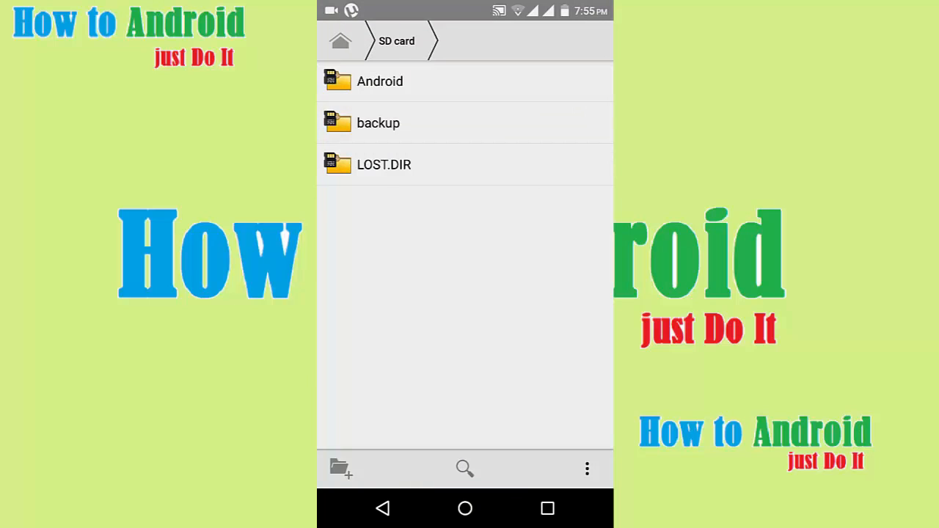
Browse Android > data > com.UCMobile.intl > files > video and play the video in MX Player just once.
click(380, 82)
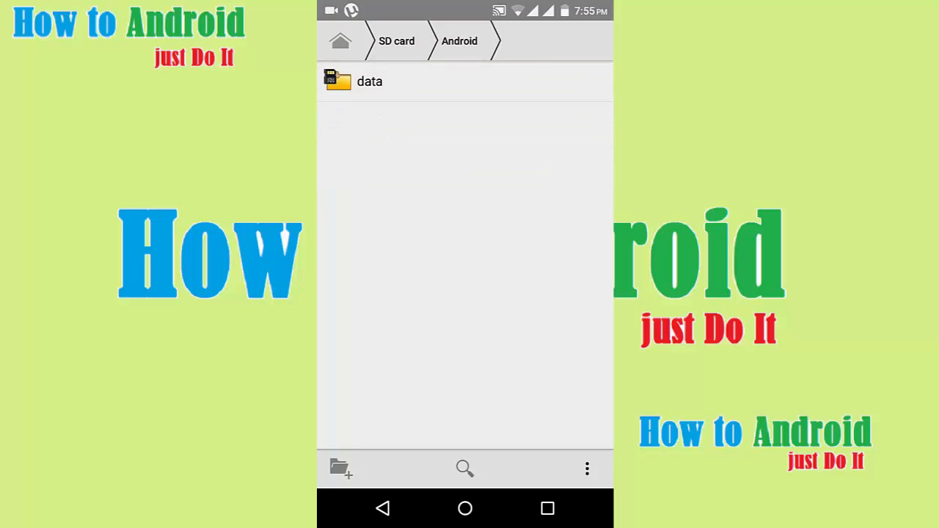
click(370, 81)
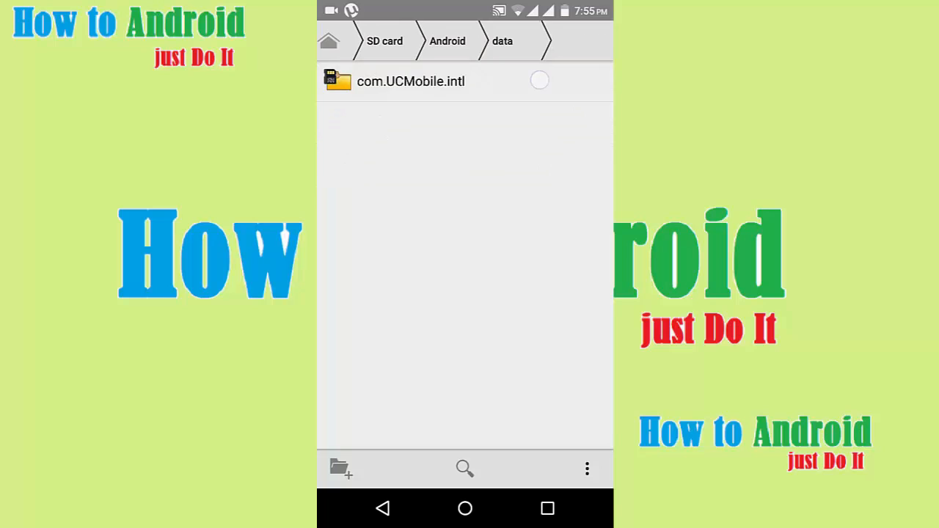
click(411, 80)
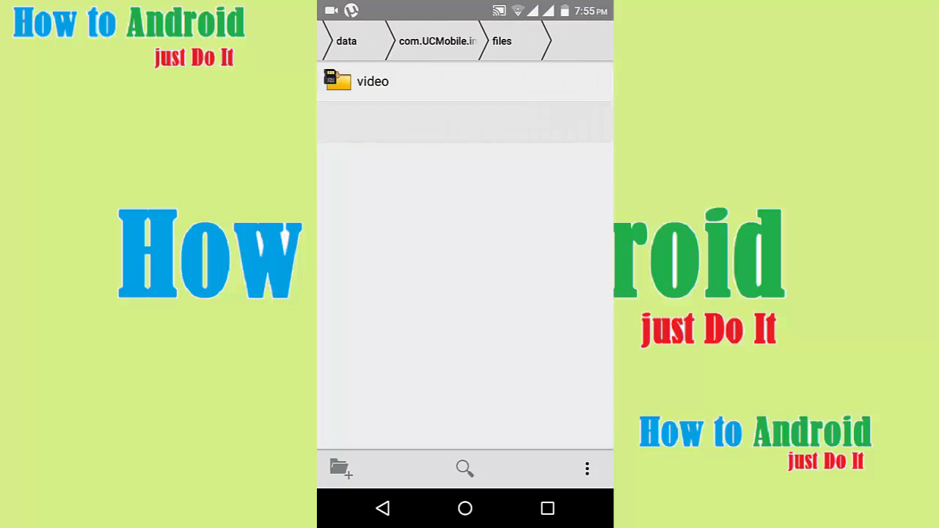
click(373, 81)
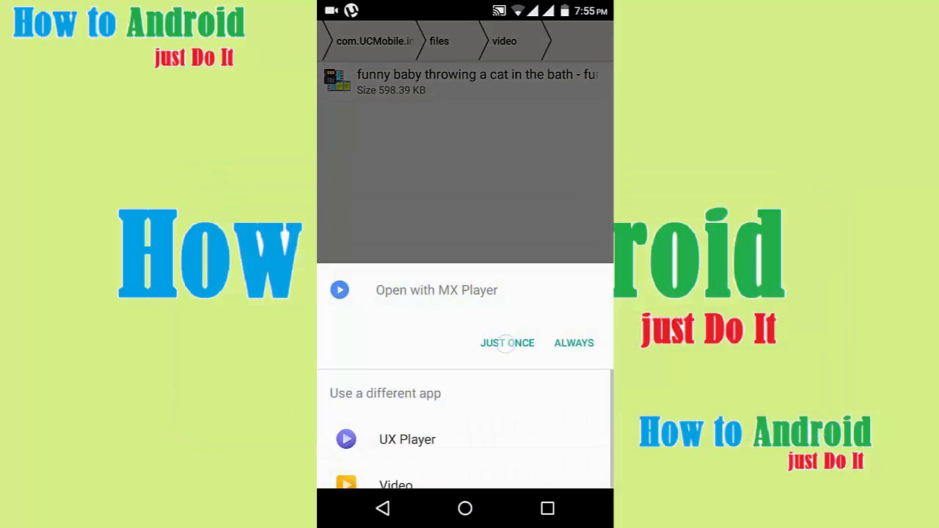
click(508, 344)
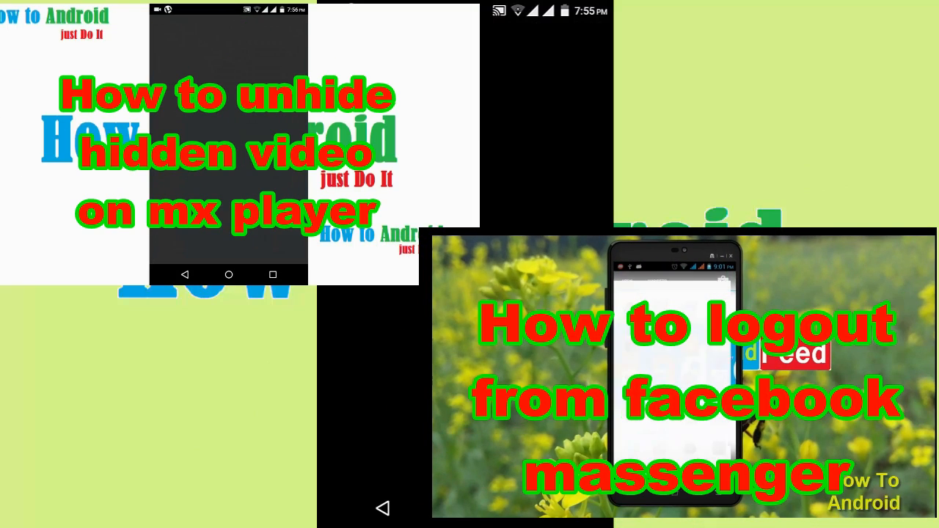